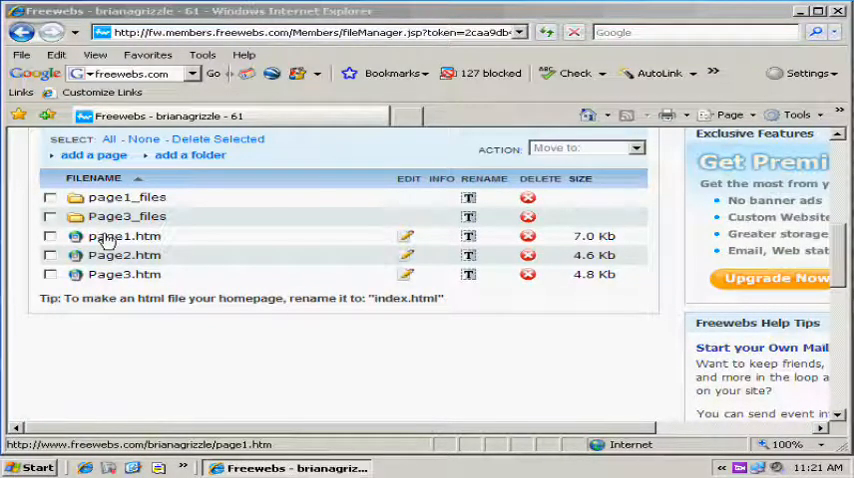
# Open page1.htm from the Freewebs File Manager to view the orange My Webpage page
pyautogui.click(124, 236)
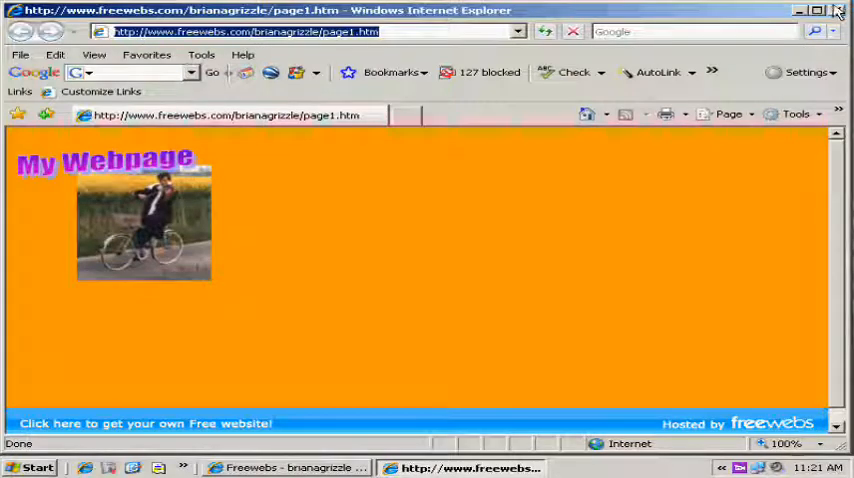
pyautogui.moveTo(800, 12)
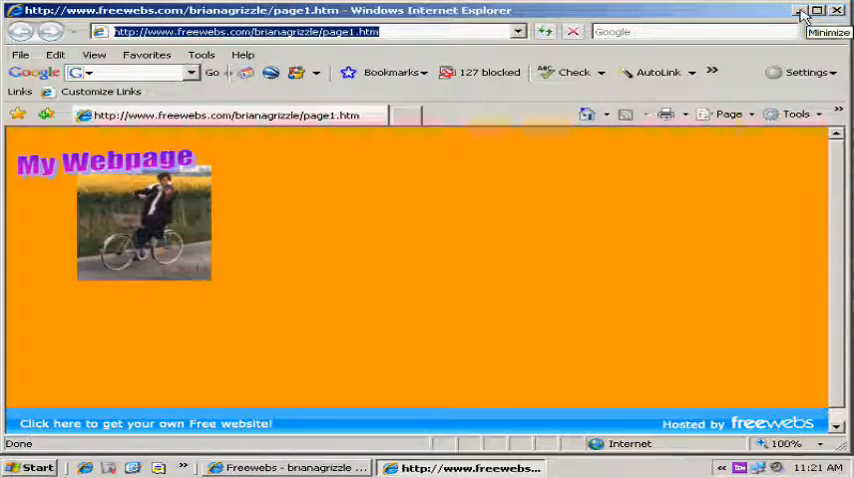
# Minimize the browser and browse from My Documents to the desktop Websites folder
pyautogui.click(30, 468)
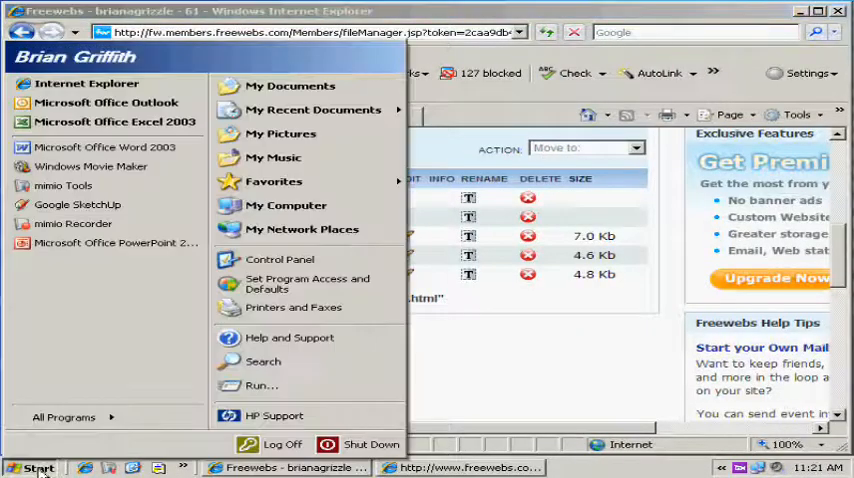
pyautogui.moveTo(286, 204)
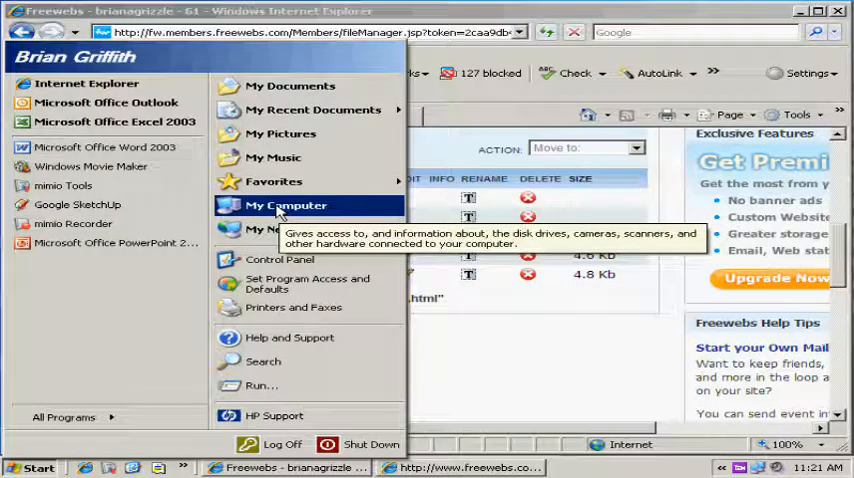
pyautogui.moveTo(290, 86)
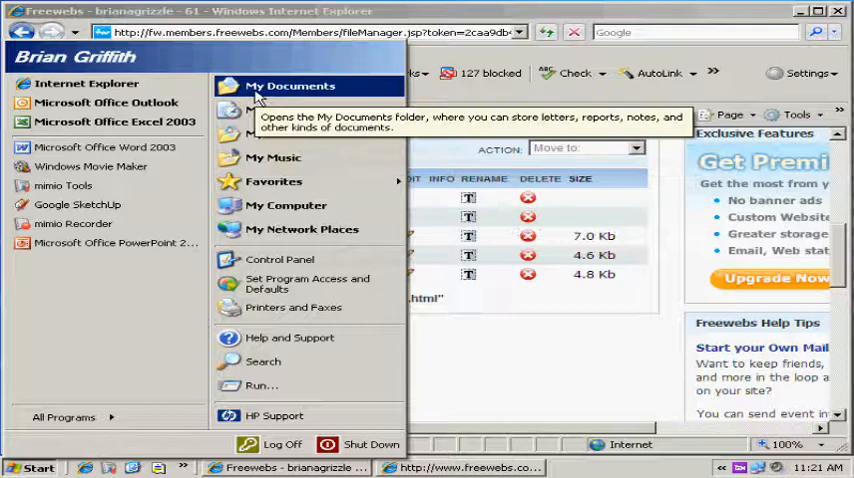
pyautogui.click(290, 84)
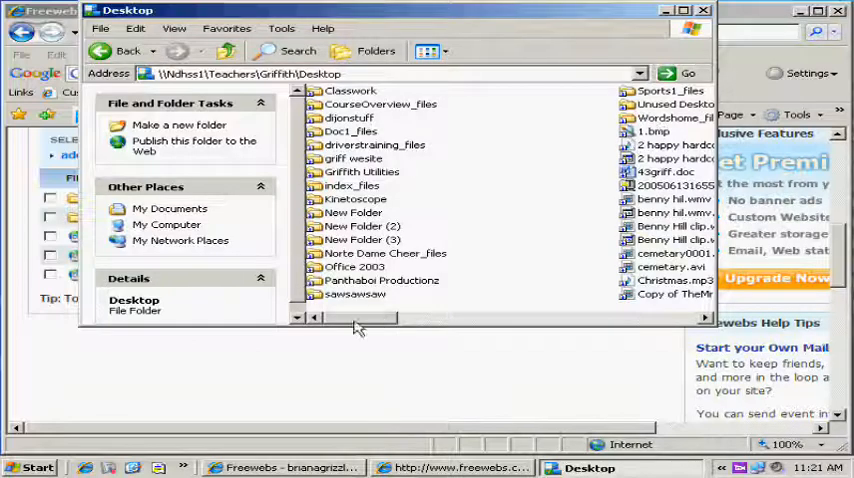
pyautogui.hscroll(3)
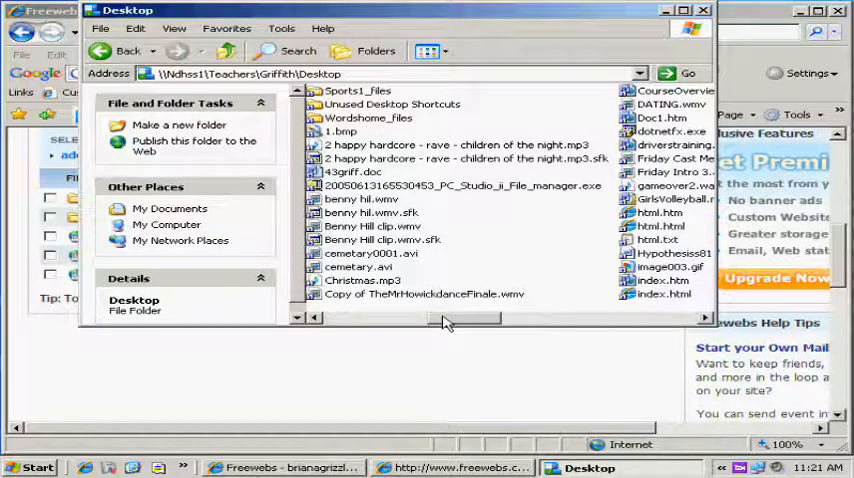
pyautogui.moveTo(460, 318); pyautogui.dragTo(360, 318)
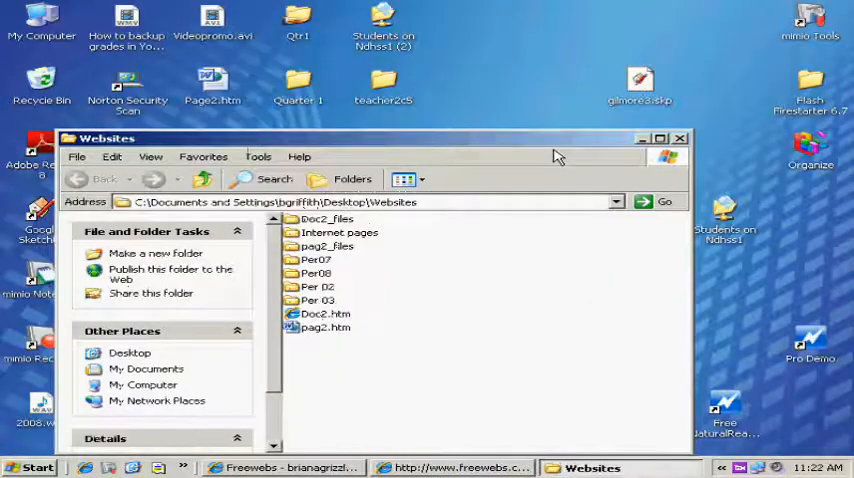
pyautogui.moveTo(420, 310)
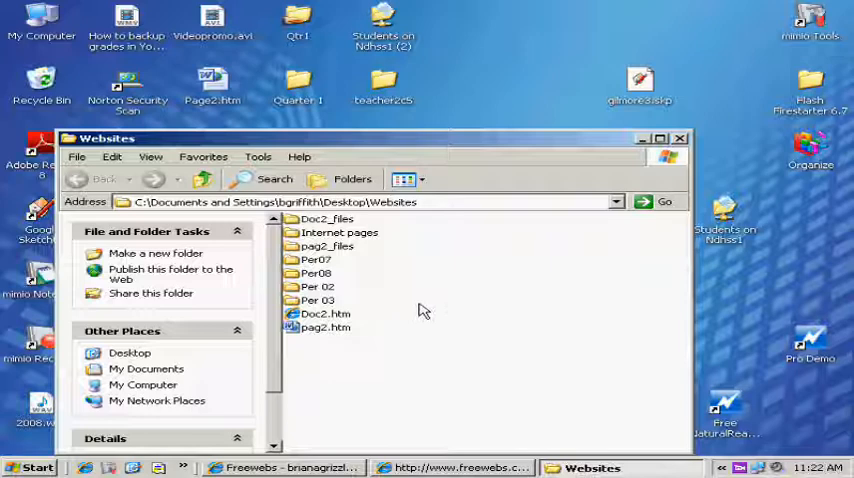
# Open the Internet pages folder and load index.htm for editing in Word
pyautogui.doubleClick(340, 232)
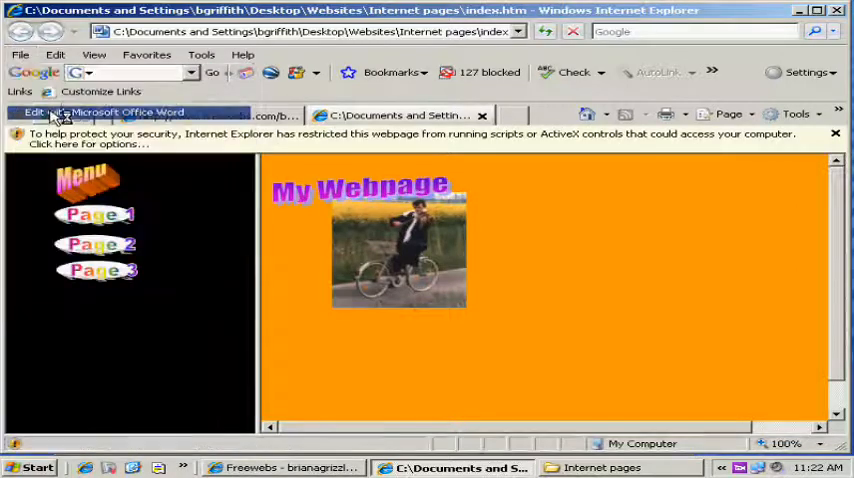
pyautogui.click(104, 112)
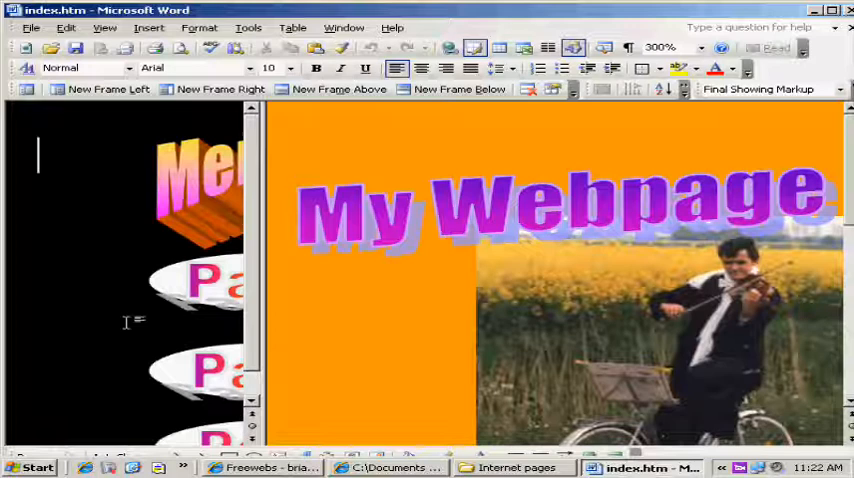
pyautogui.moveTo(152, 410)
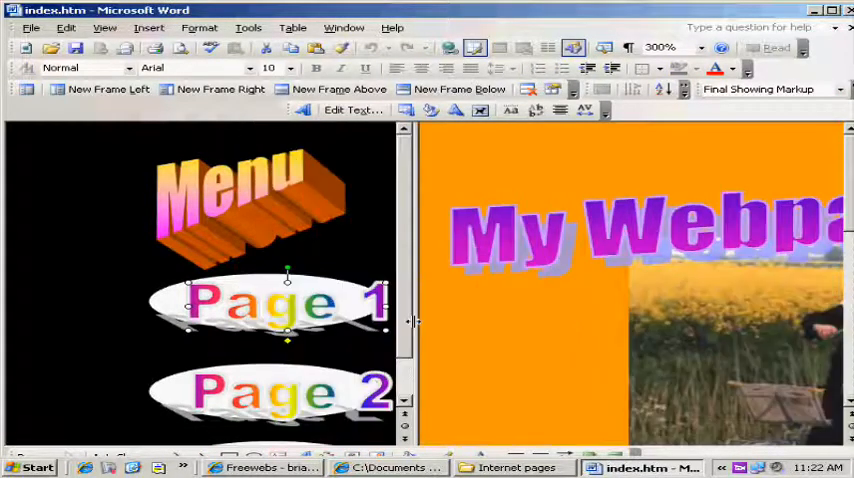
# Start a hyperlink on the Page 1 WordArt and fetch the page1.htm address from Freewebs
pyautogui.rightClick(290, 304)
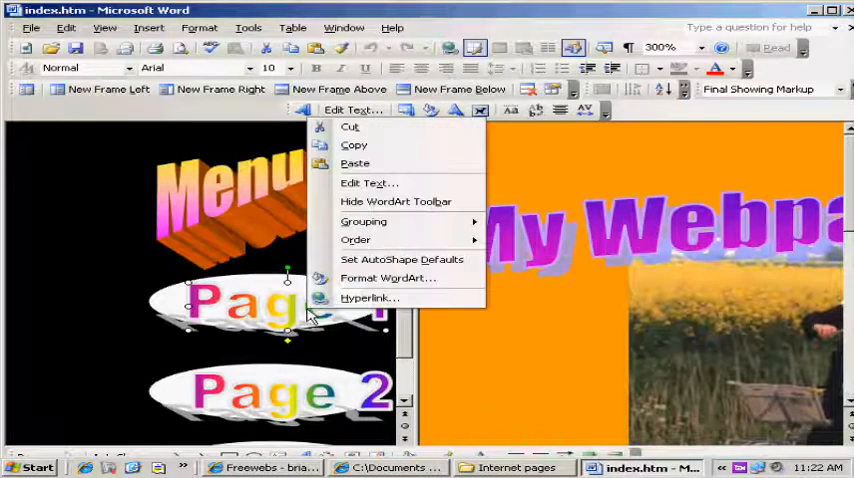
pyautogui.click(370, 296)
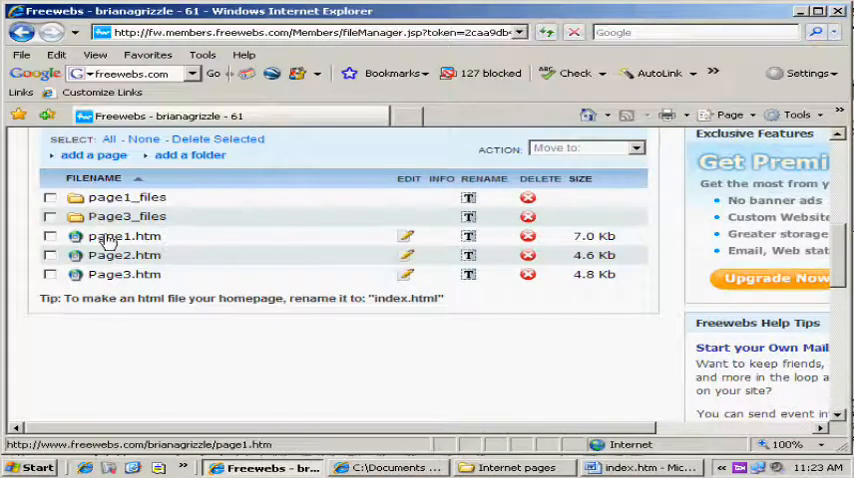
pyautogui.click(124, 236)
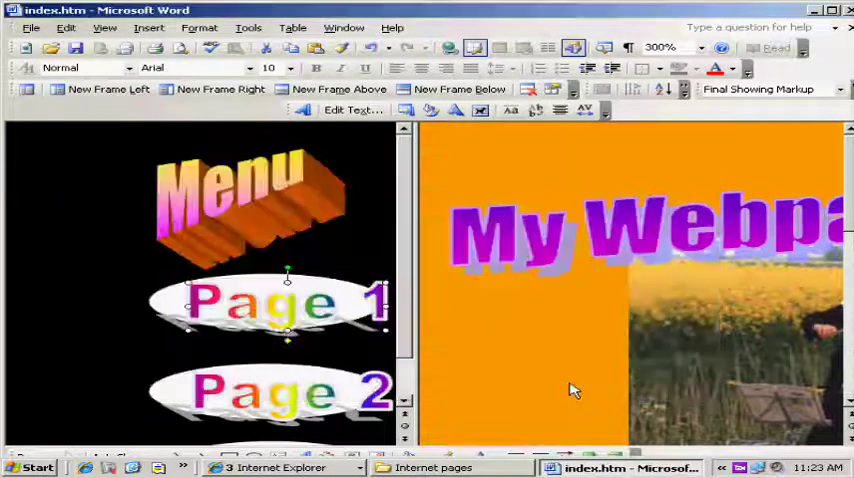
pyautogui.scroll(-3)
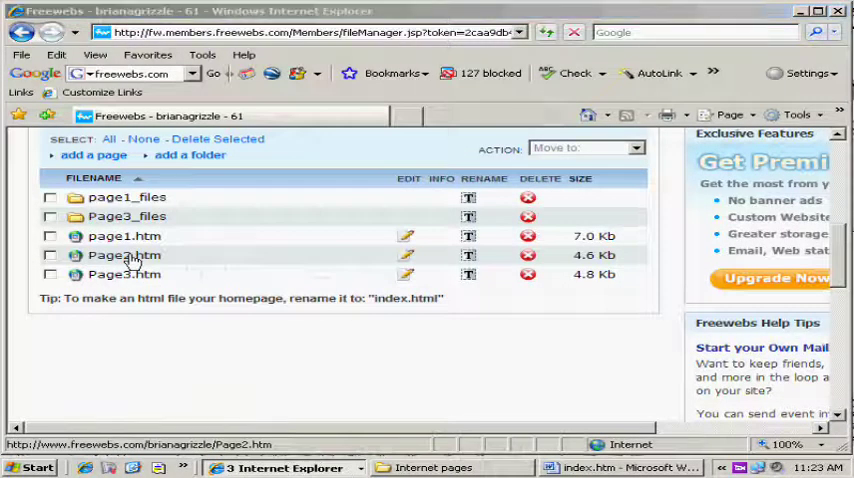
# Open Page2.htm in Freewebs and select its web address in the address bar
pyautogui.click(124, 254)
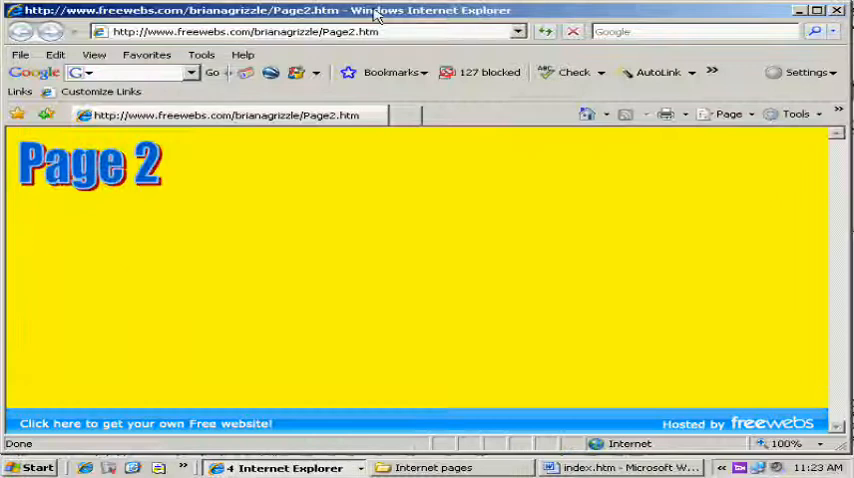
pyautogui.click(316, 32)
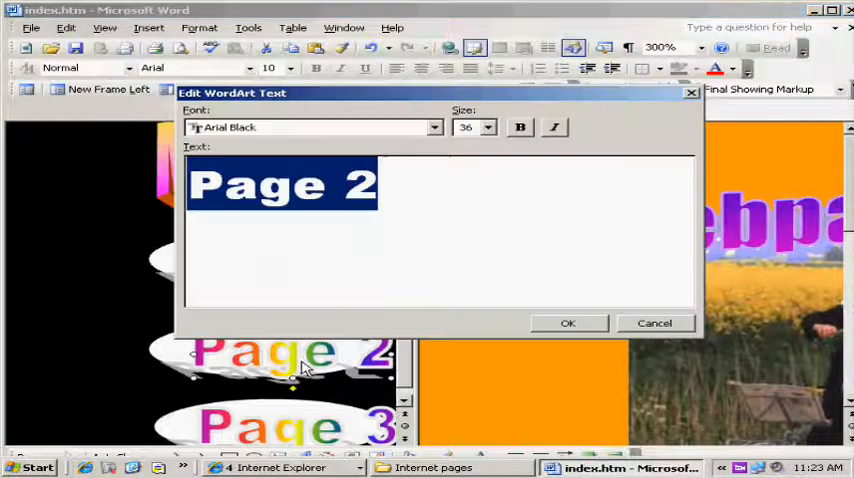
pyautogui.click(656, 322)
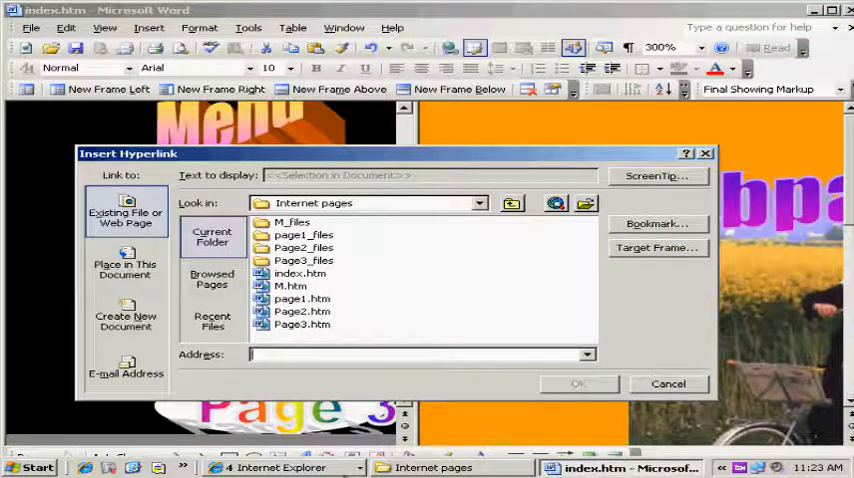
pyautogui.click(586, 354)
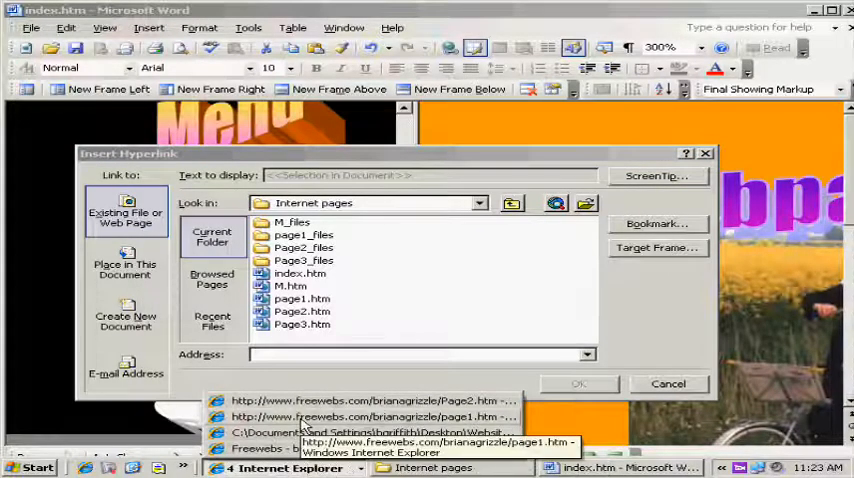
pyautogui.click(376, 400)
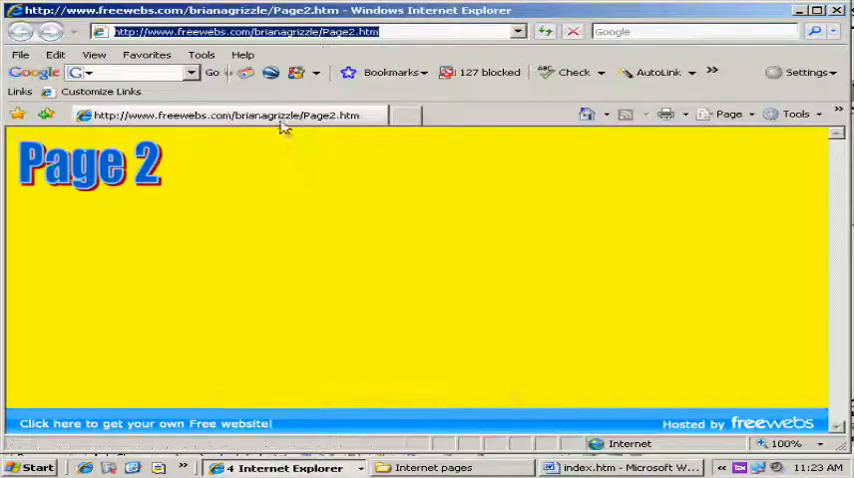
pyautogui.moveTo(320, 60)
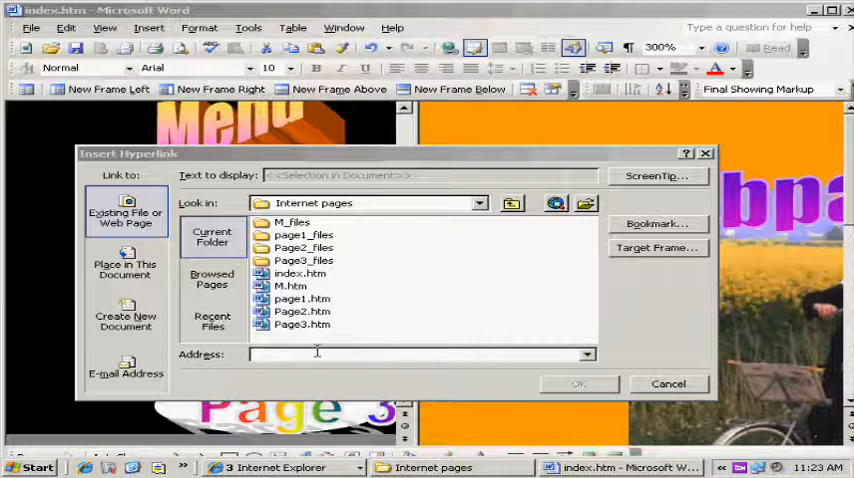
pyautogui.write('http://www.freewebs.com/brianagrizzle/page1.htm')
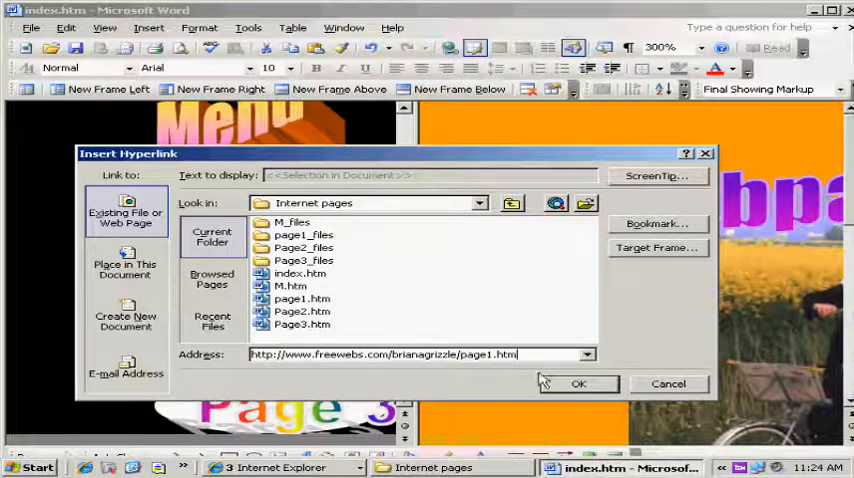
pyautogui.moveTo(480, 368)
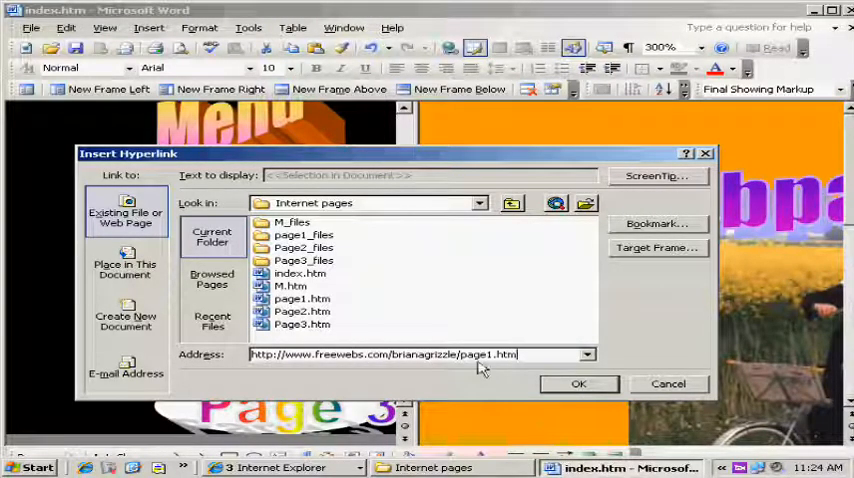
pyautogui.moveTo(484, 398)
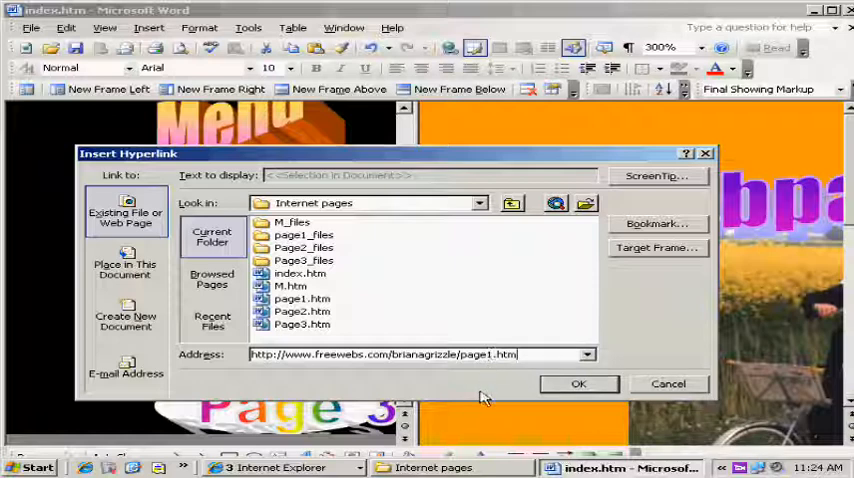
pyautogui.moveTo(520, 398)
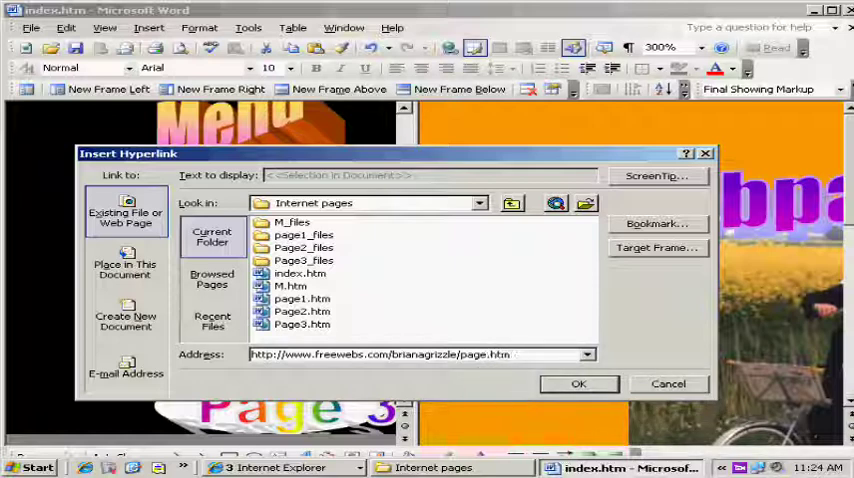
pyautogui.click(302, 312)
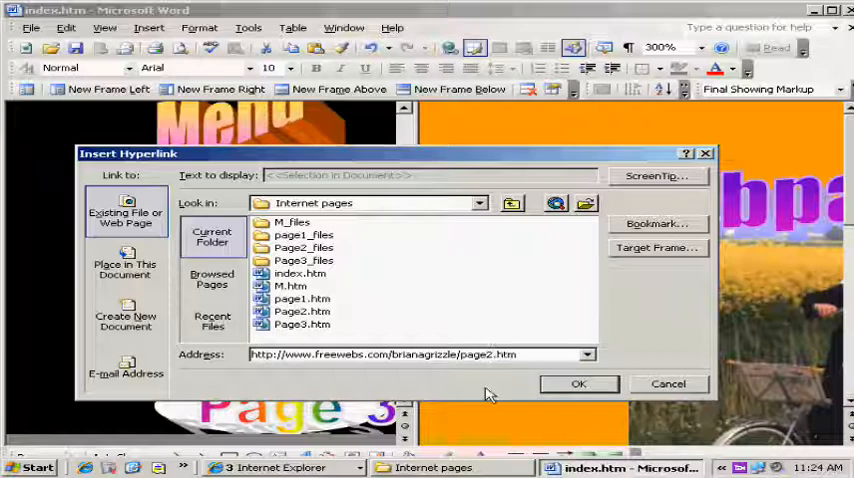
pyautogui.click(578, 384)
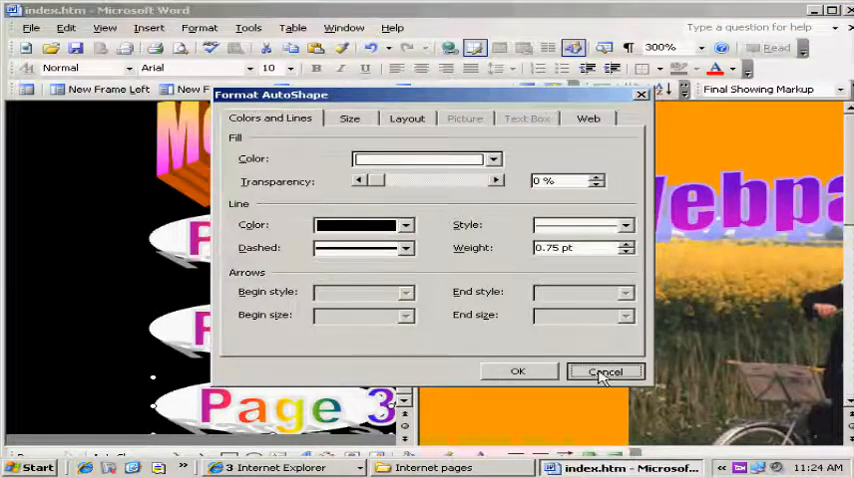
# Give the Page 3 button a hyperlink using the Page3.htm address from Browsed Pages
pyautogui.click(604, 372)
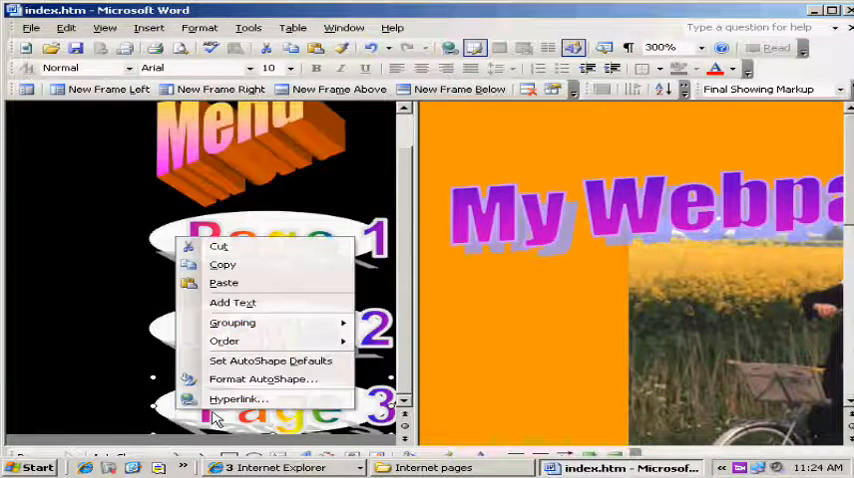
pyautogui.click(238, 400)
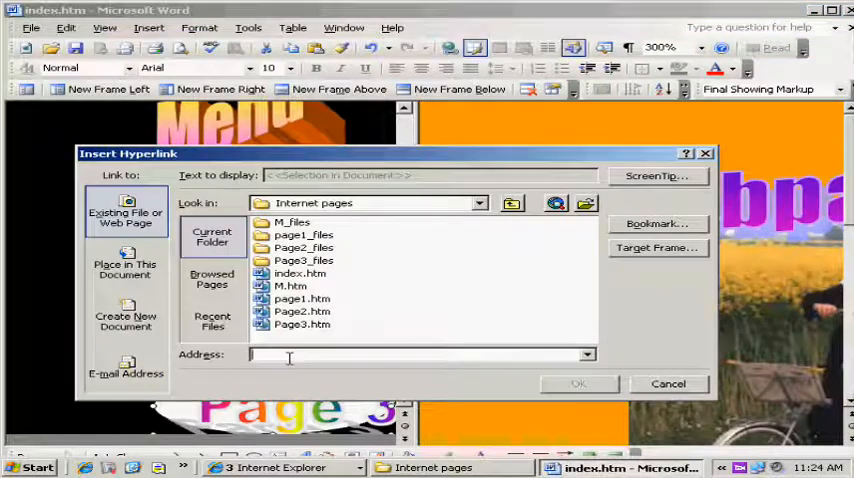
pyautogui.click(212, 280)
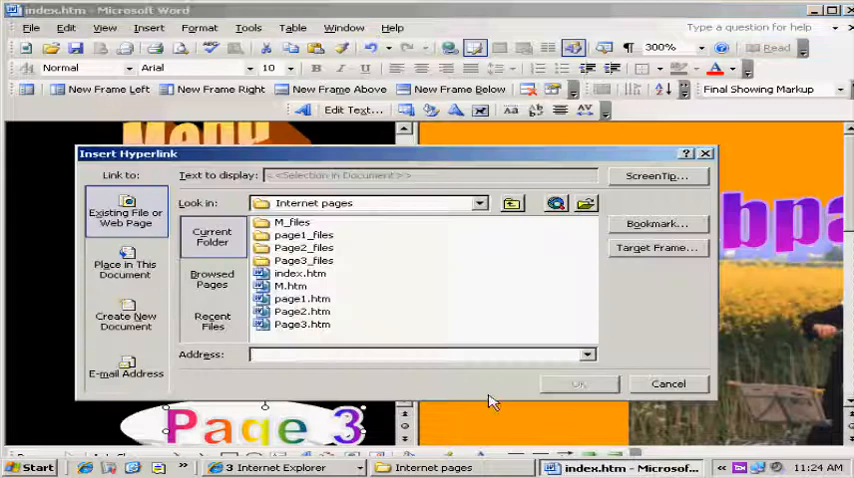
pyautogui.click(212, 280)
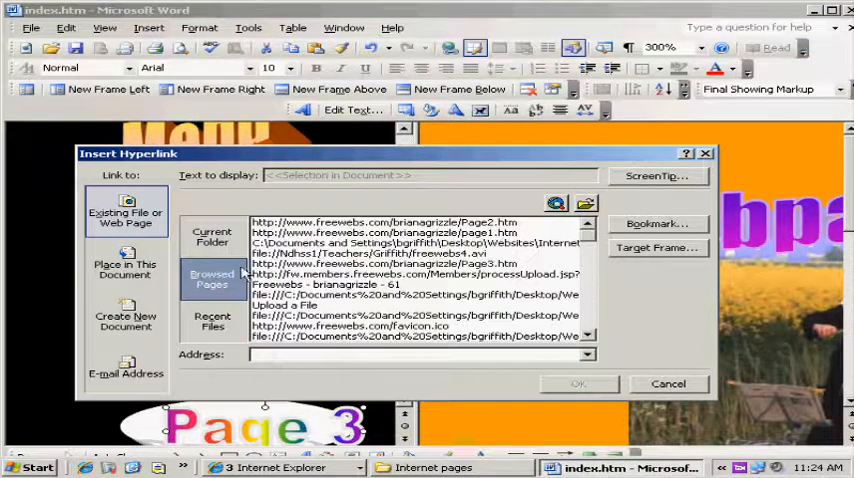
pyautogui.click(384, 220)
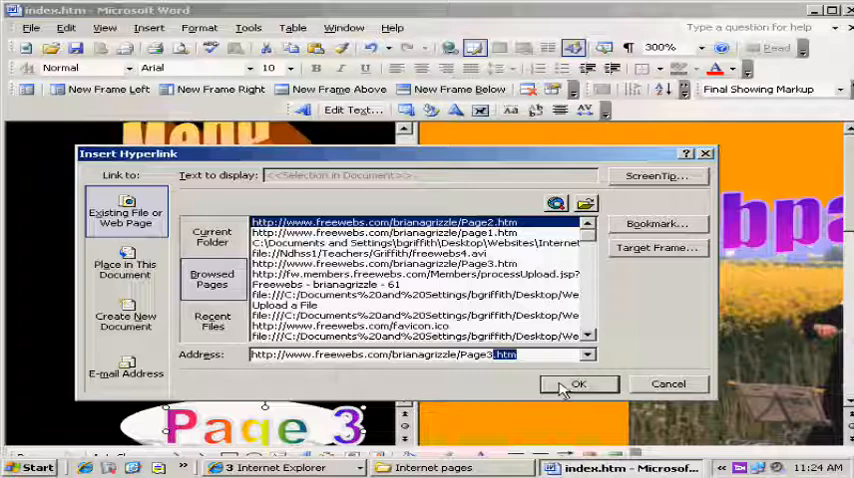
# Confirm the Page 3 link, test the Page 2 link in Internet Explorer, then close that window
pyautogui.click(578, 384)
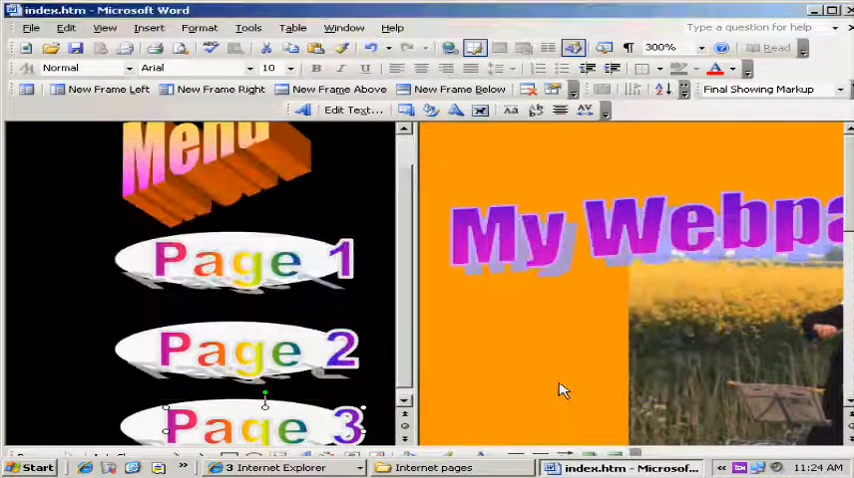
pyautogui.moveTo(362, 264)
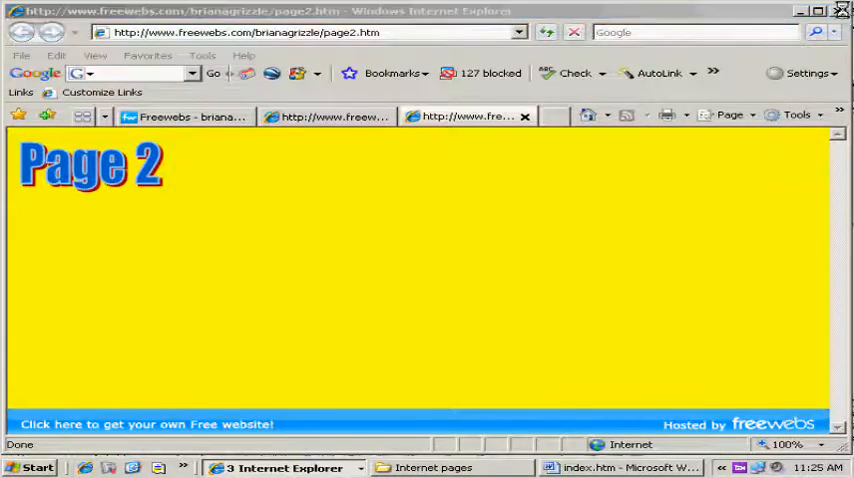
pyautogui.click(620, 468)
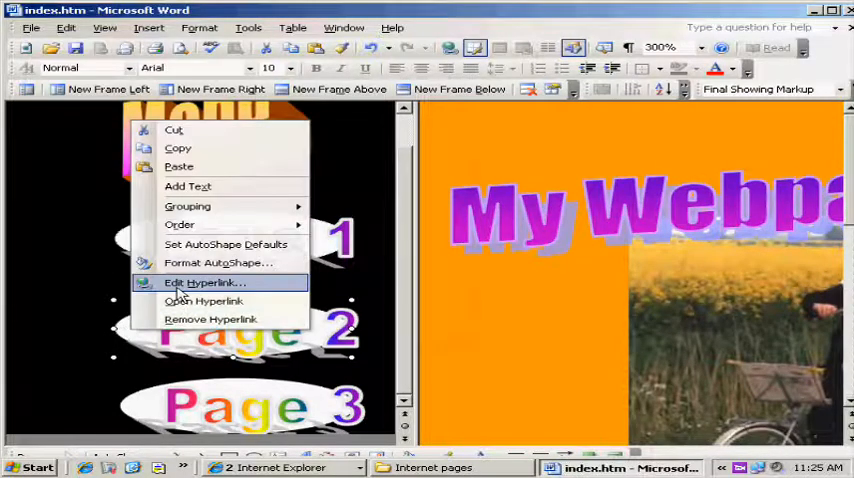
# Set the Page 2 button's hyperlink to open in the right-hand Frame1 target frame
pyautogui.click(204, 282)
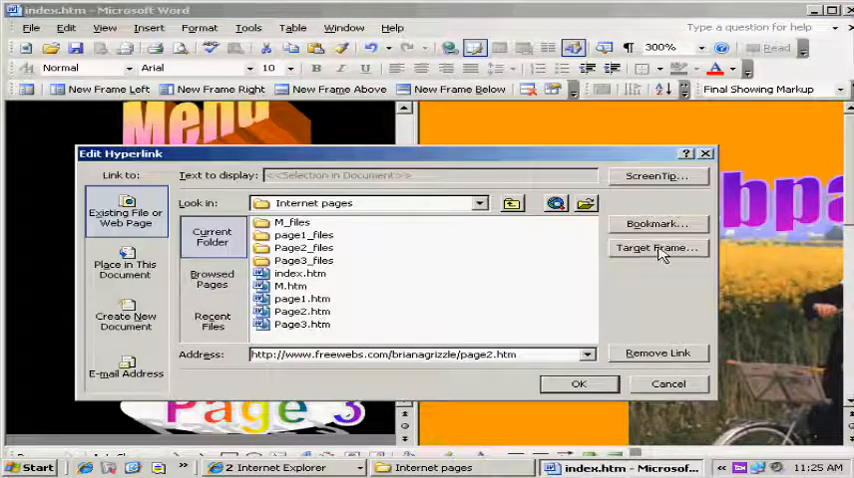
pyautogui.click(656, 248)
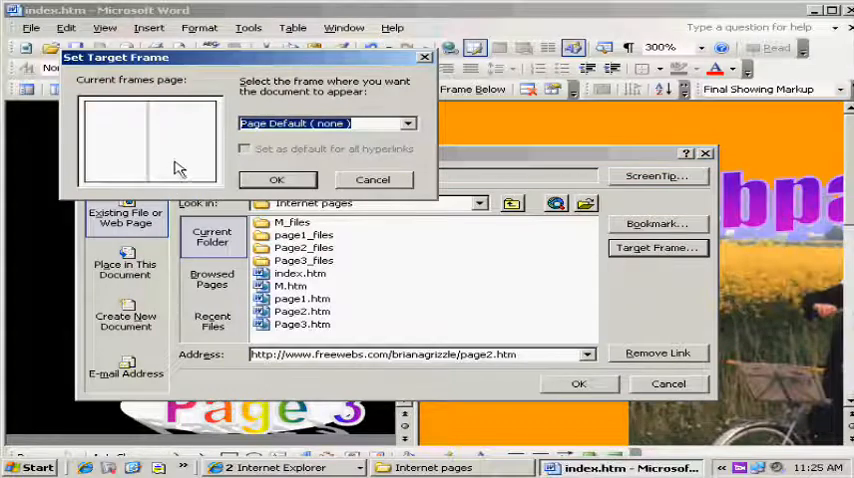
pyautogui.moveTo(128, 164)
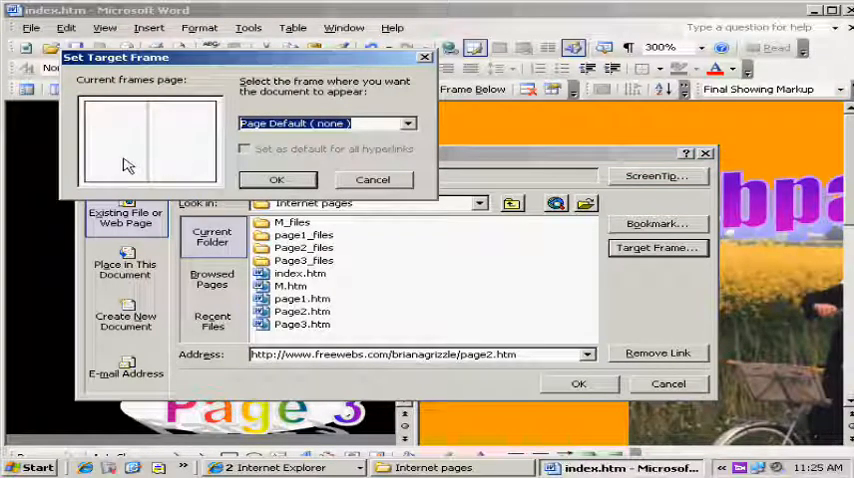
pyautogui.click(116, 140)
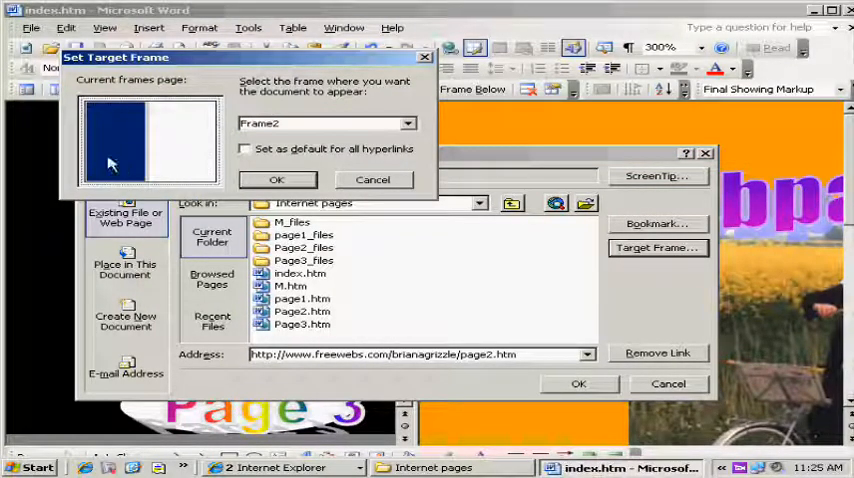
pyautogui.click(184, 138)
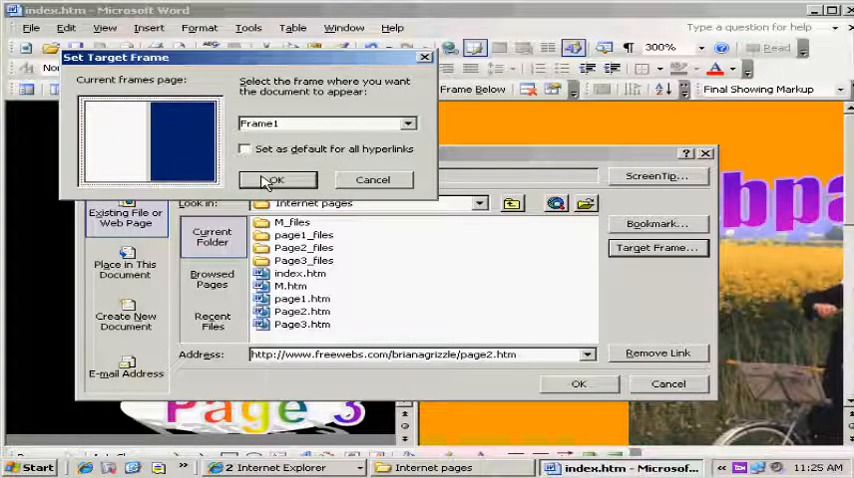
pyautogui.click(276, 180)
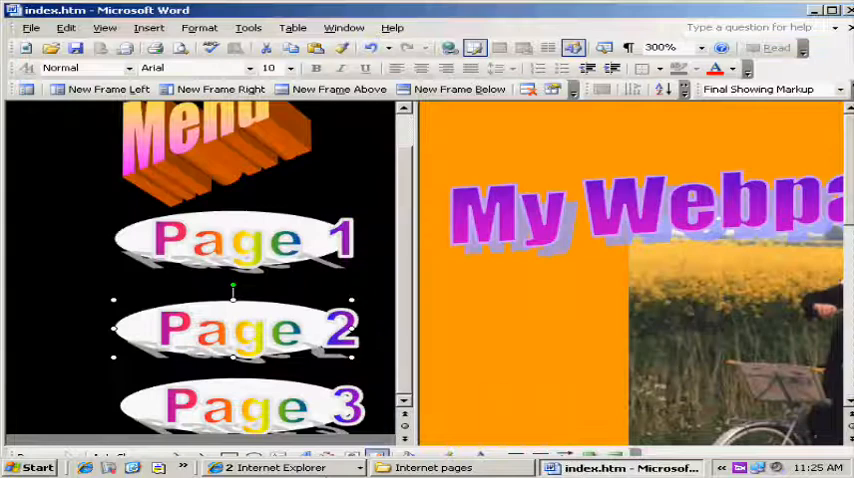
# Give another Page button's hyperlink the same right-hand target frame and confirm
pyautogui.rightClick(232, 328)
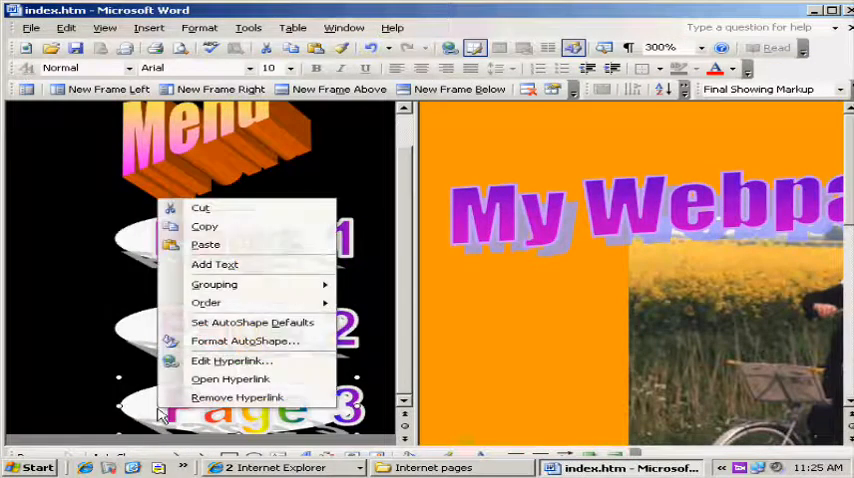
pyautogui.click(232, 360)
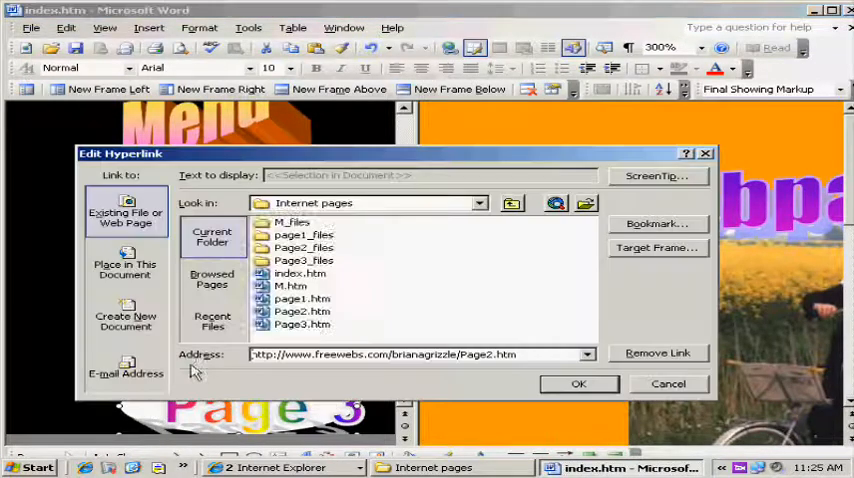
pyautogui.click(656, 248)
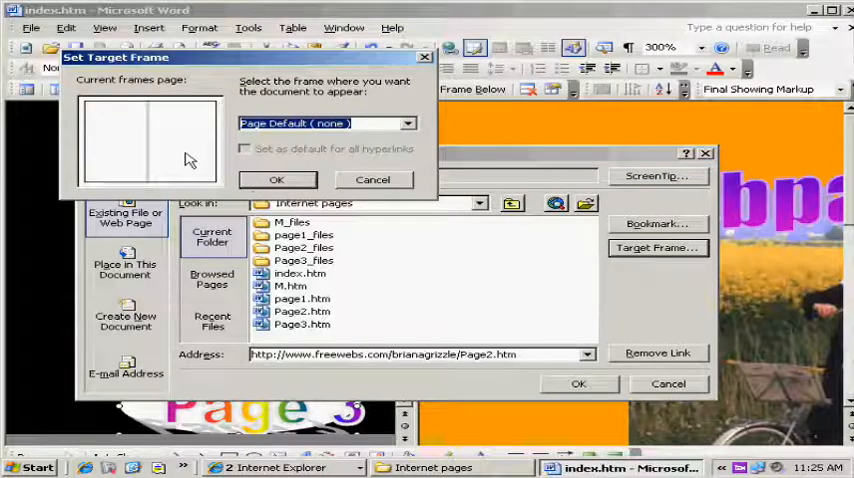
pyautogui.click(276, 180)
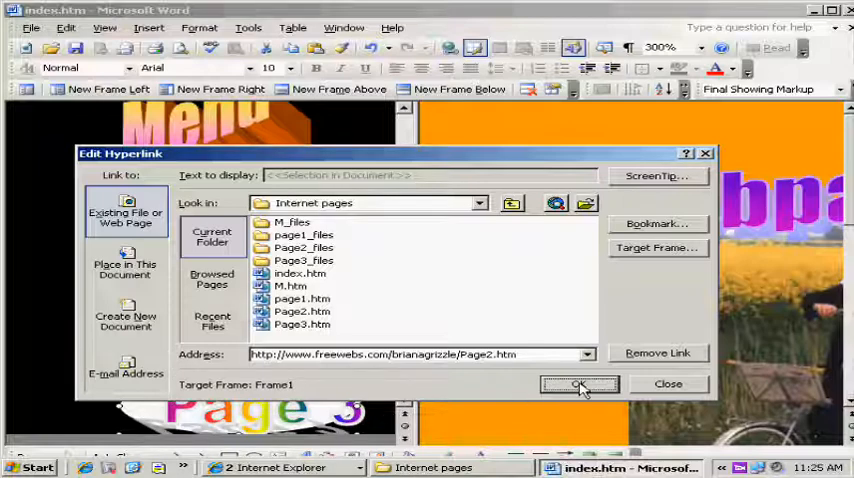
pyautogui.click(580, 384)
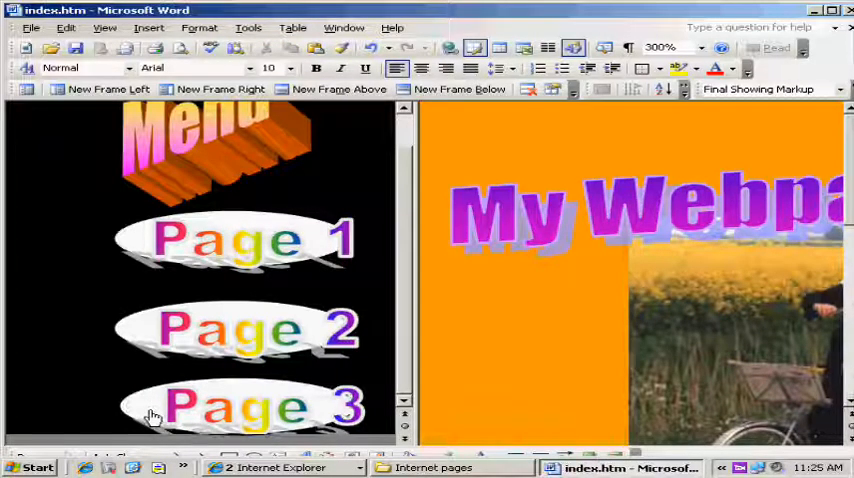
pyautogui.moveTo(220, 408)
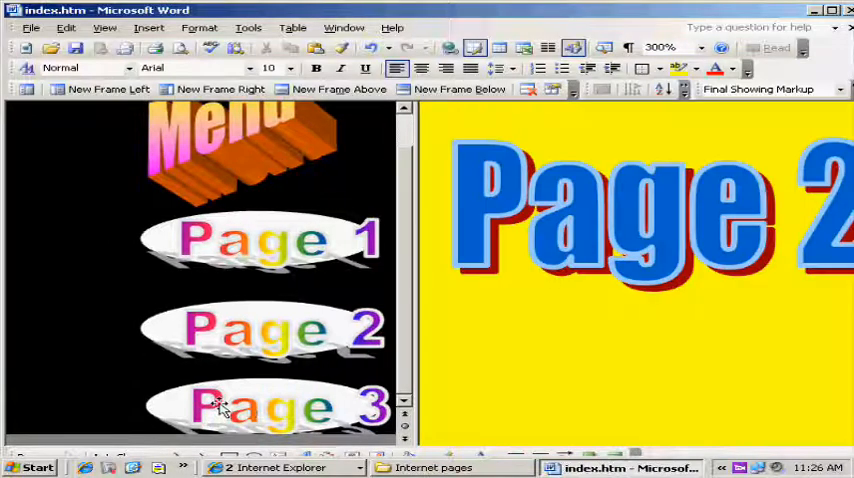
pyautogui.moveTo(220, 404)
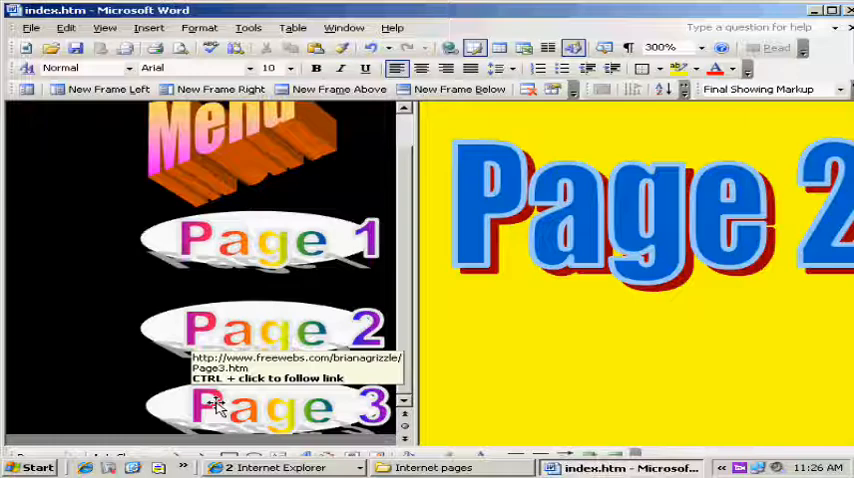
pyautogui.moveTo(430, 358)
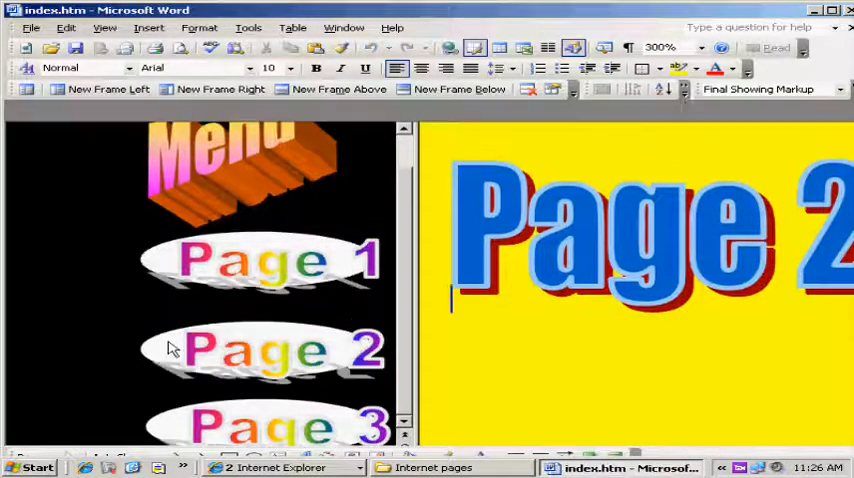
# Follow the Page 2 button link so the yellow Page 2 loads in the right-hand frame
pyautogui.click(262, 348)
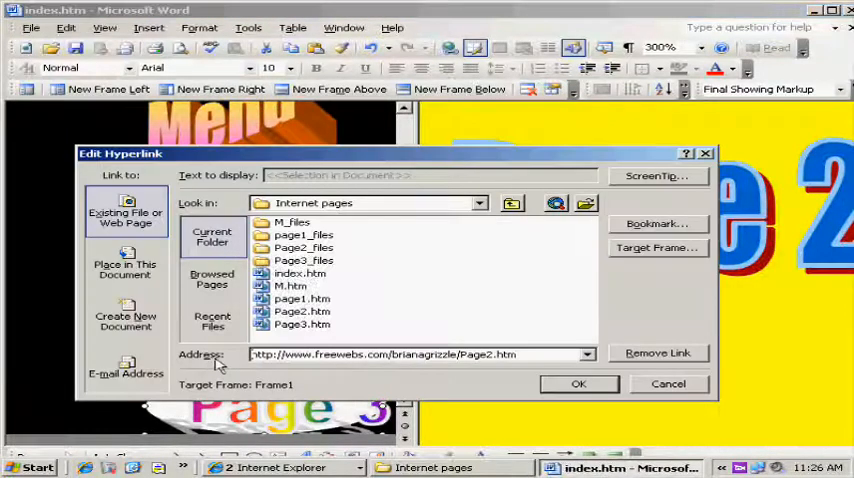
pyautogui.moveTo(492, 382)
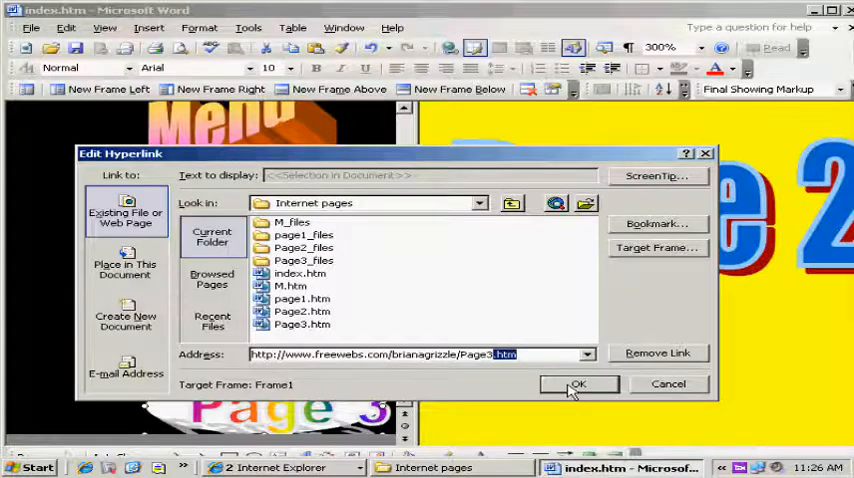
# Point the Page 3 WordArt link at Page3.htm and follow it into the right-hand frame
pyautogui.click(578, 384)
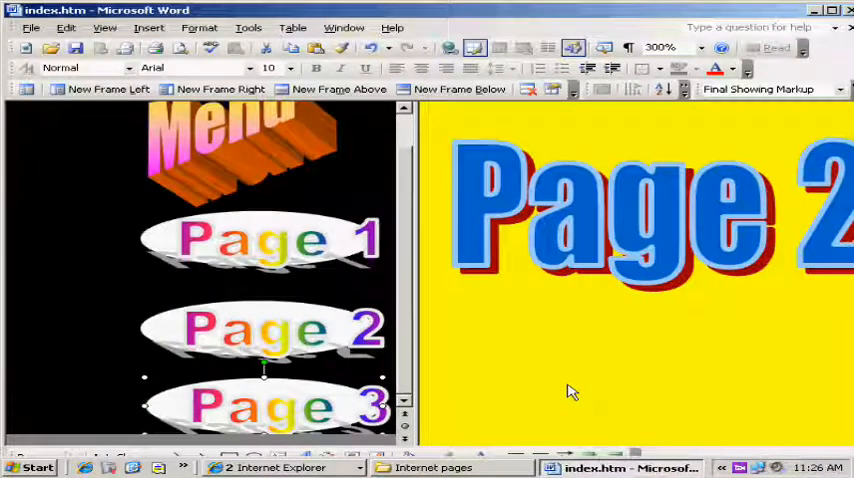
pyautogui.moveTo(90, 392)
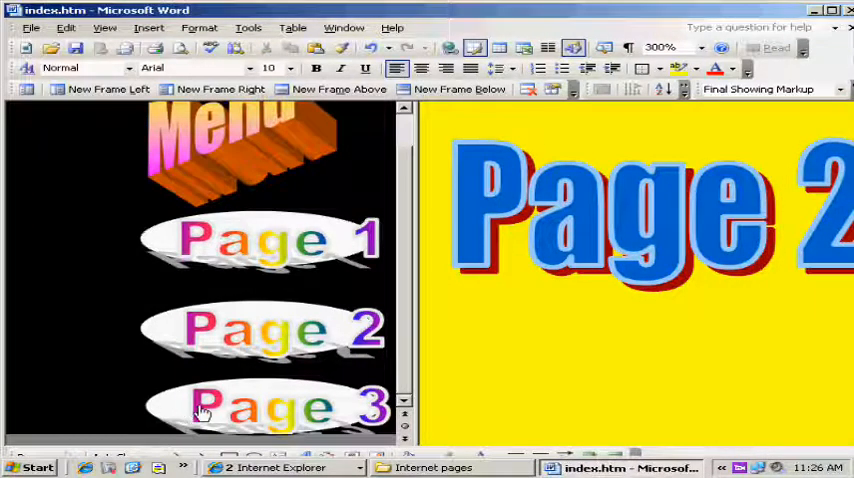
pyautogui.moveTo(204, 424)
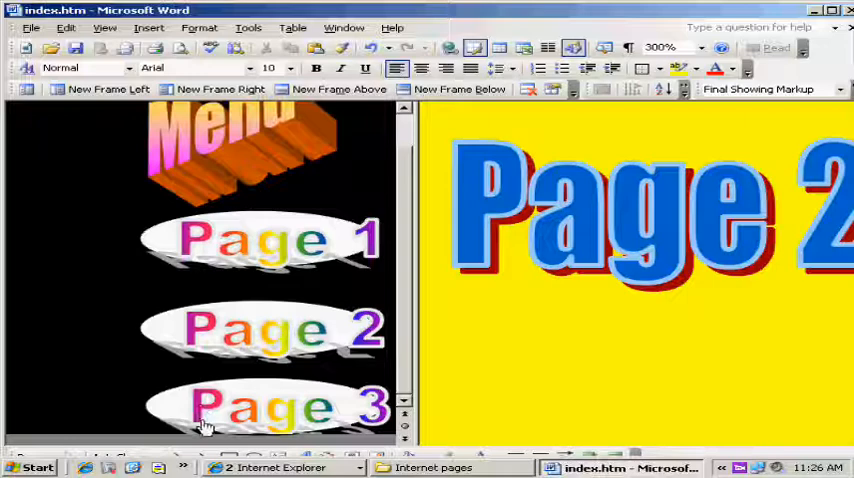
pyautogui.click(270, 404)
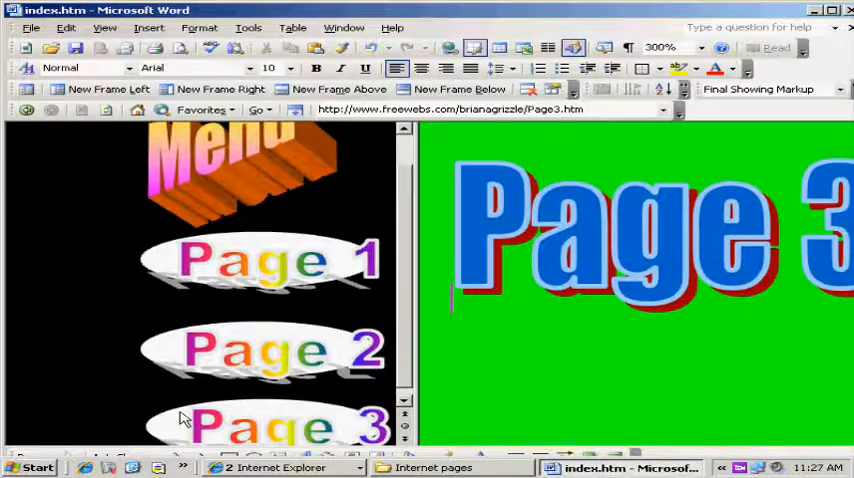
pyautogui.moveTo(230, 410)
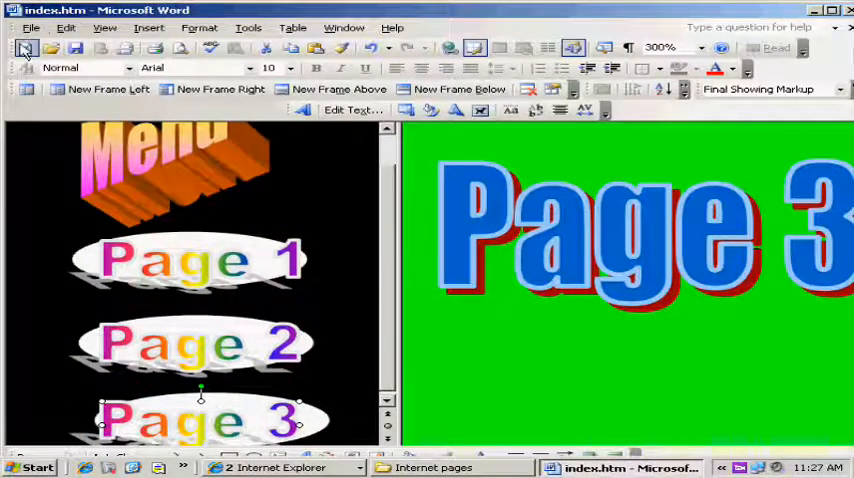
# Load index.htm in Internet Explorer and click Page 1, 2 and 3 into the right frame
pyautogui.click(32, 28)
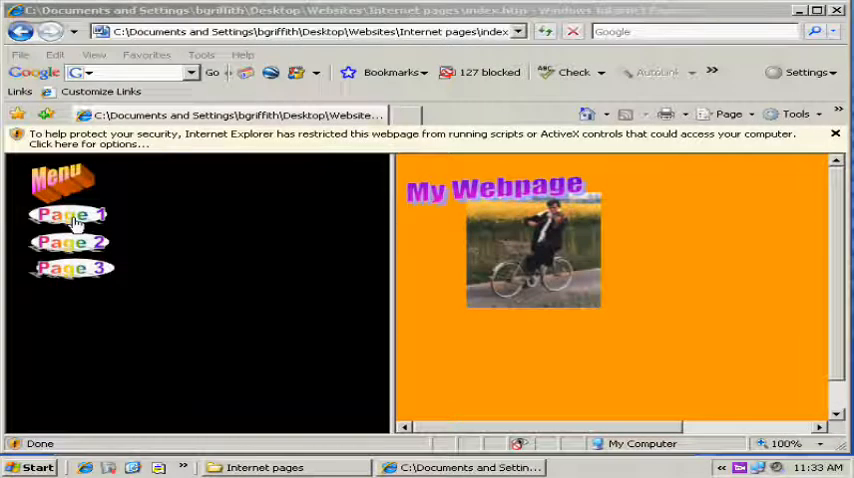
pyautogui.moveTo(420, 234)
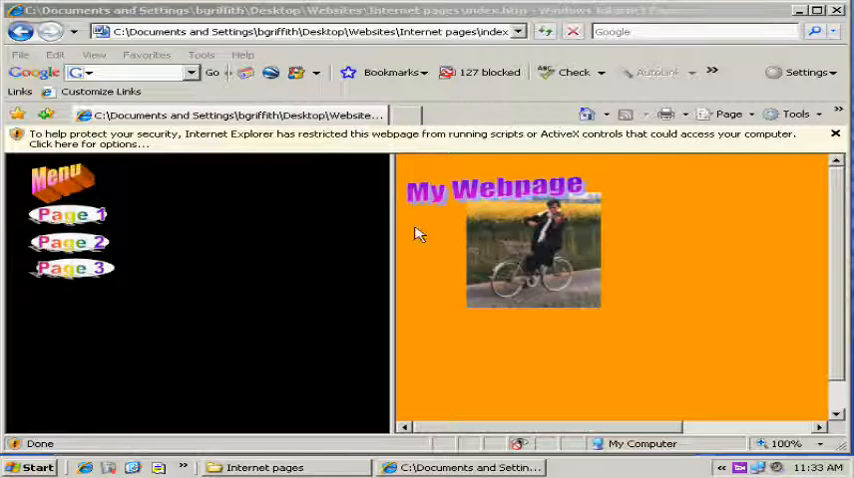
pyautogui.click(70, 214)
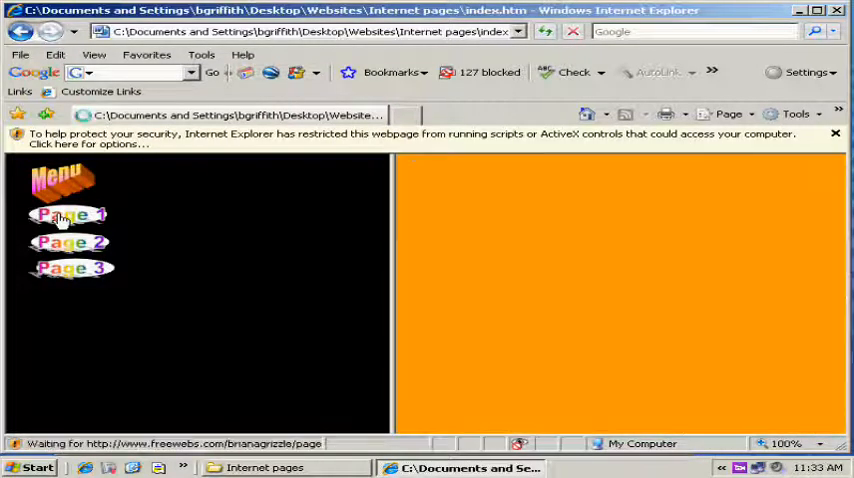
pyautogui.click(70, 214)
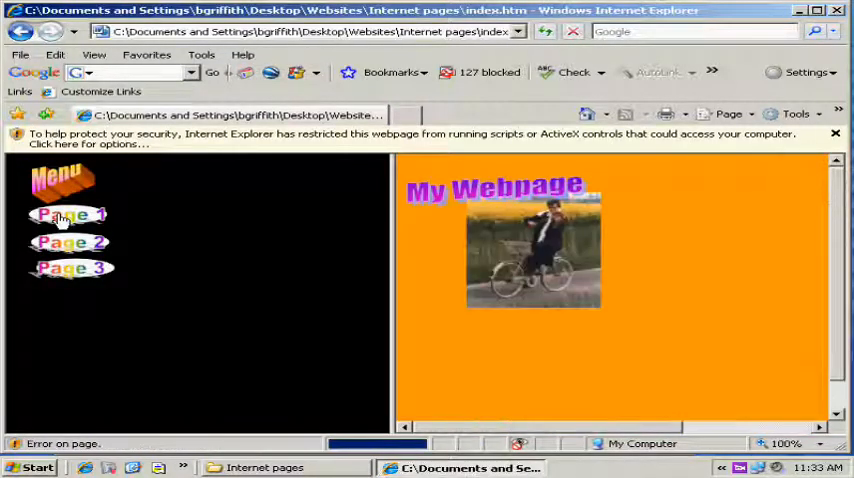
pyautogui.click(70, 242)
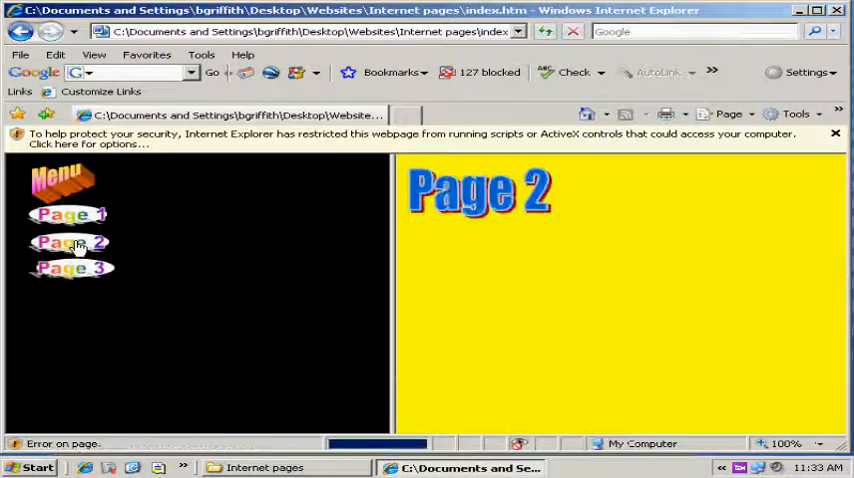
pyautogui.click(72, 268)
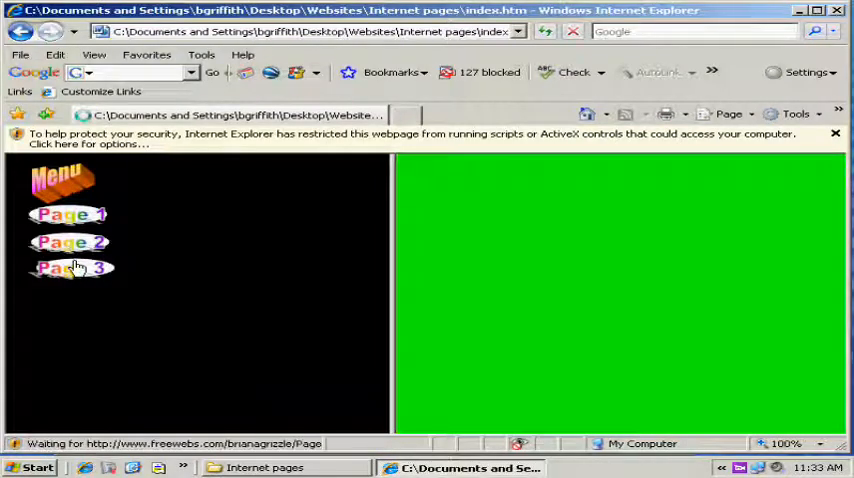
# Repeat the Page 1, 2 and 3 button test to confirm each loads in the right frame
pyautogui.click(70, 214)
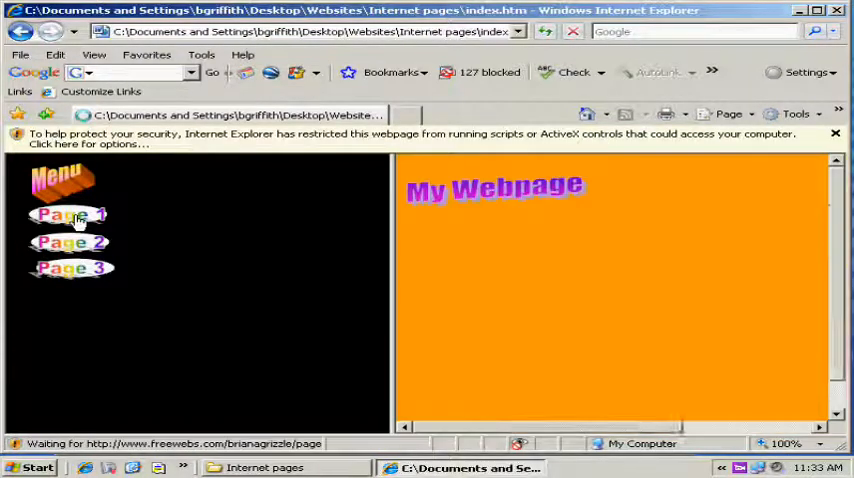
pyautogui.click(70, 216)
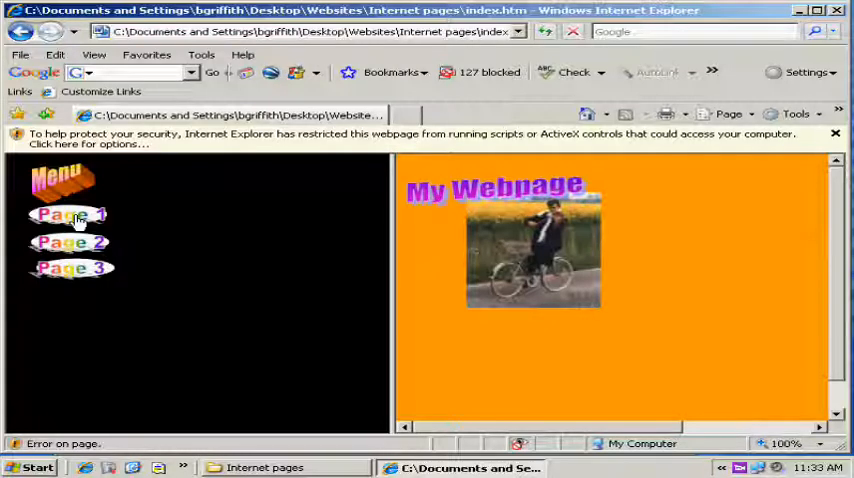
pyautogui.click(68, 242)
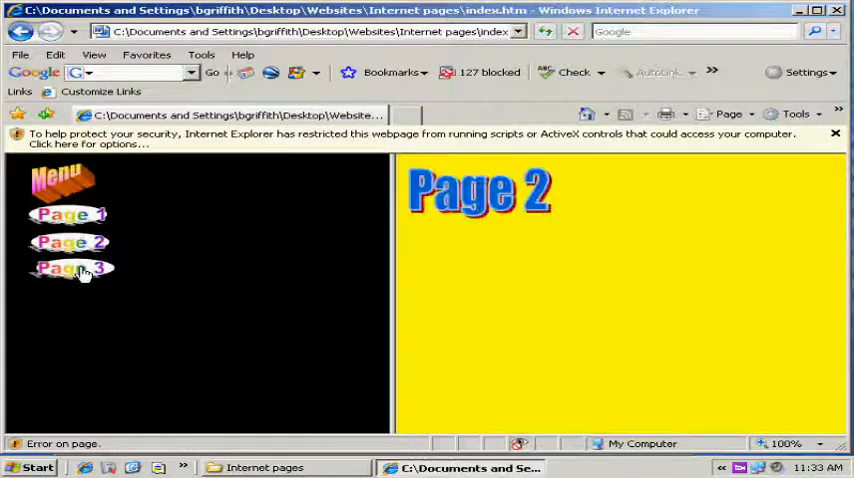
pyautogui.click(70, 268)
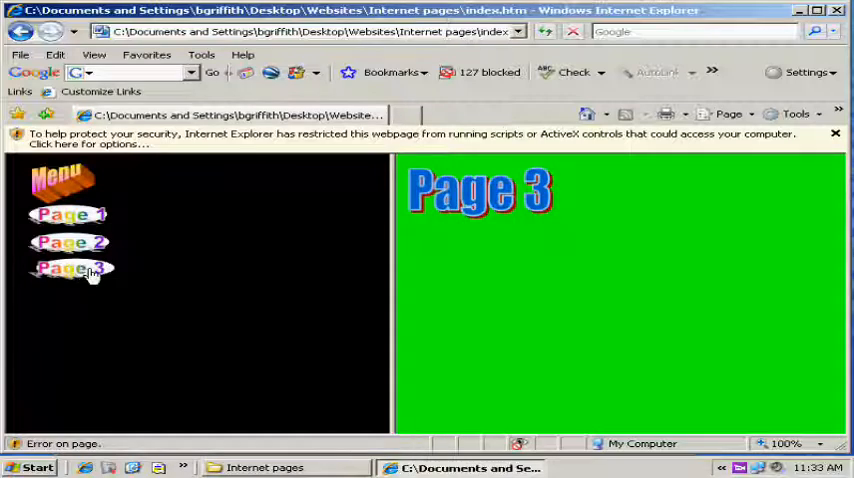